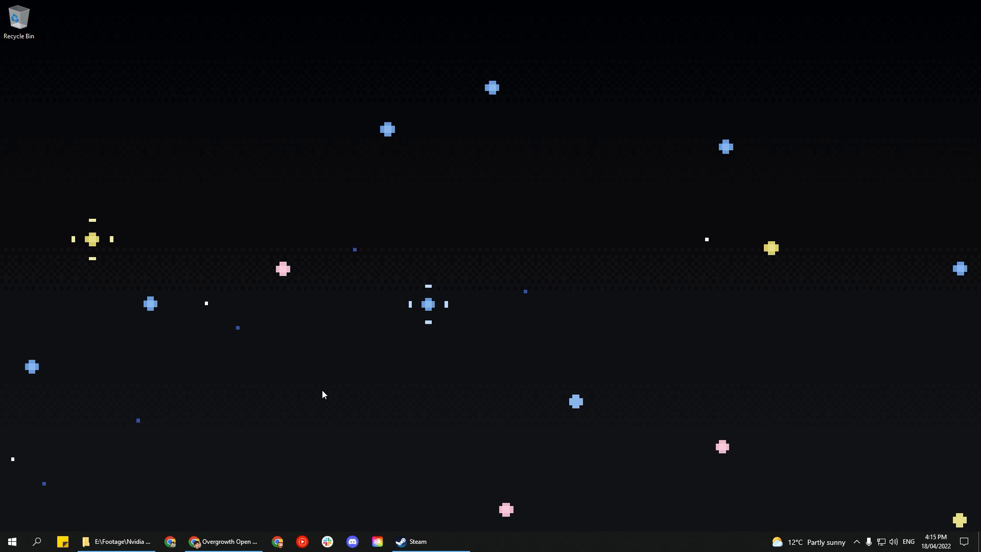
# - Opt Overgrowth into the internal_testing beta branch via its Steam Properties > Betas page
pyautogui.click(409, 546)
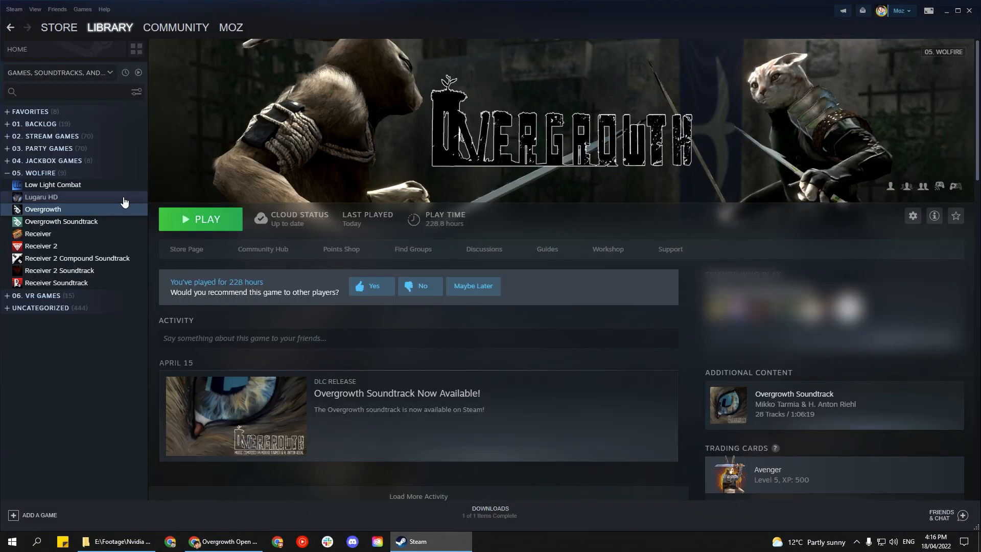
pyautogui.click(913, 216)
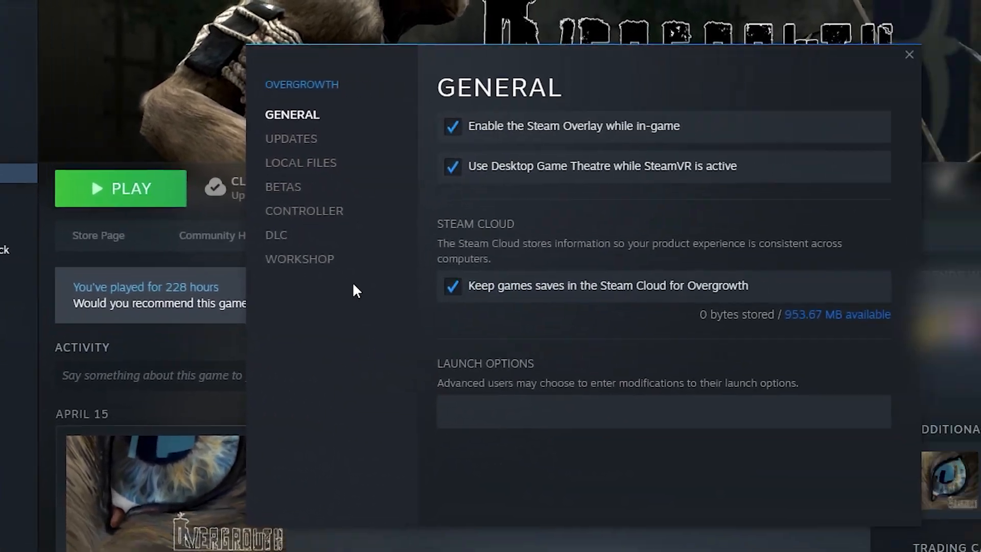
pyautogui.click(283, 186)
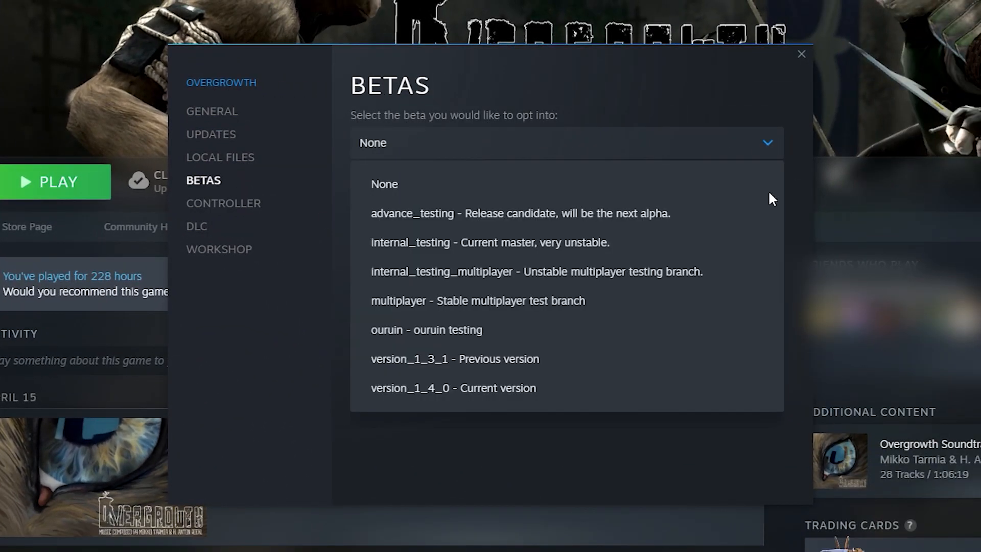
pyautogui.moveTo(607, 256)
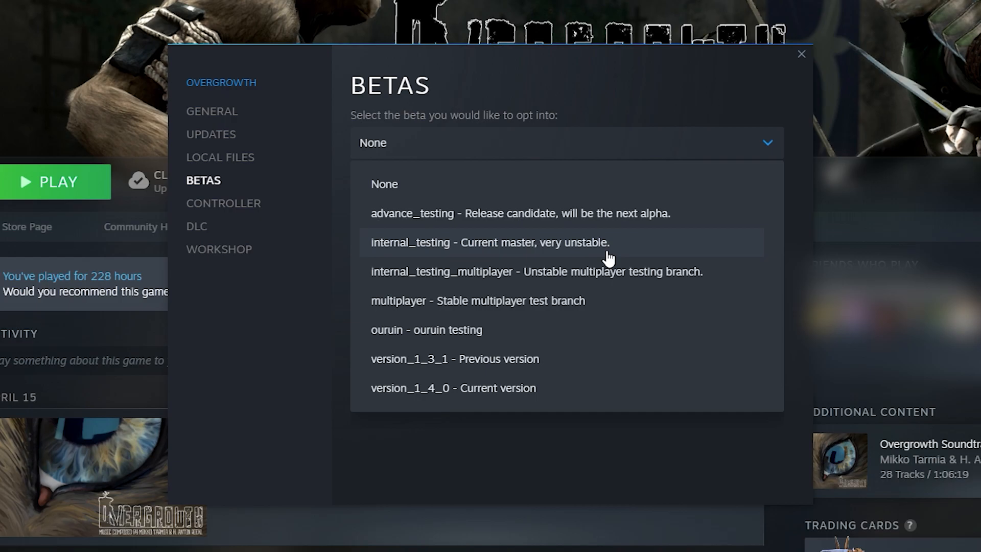
pyautogui.click(489, 243)
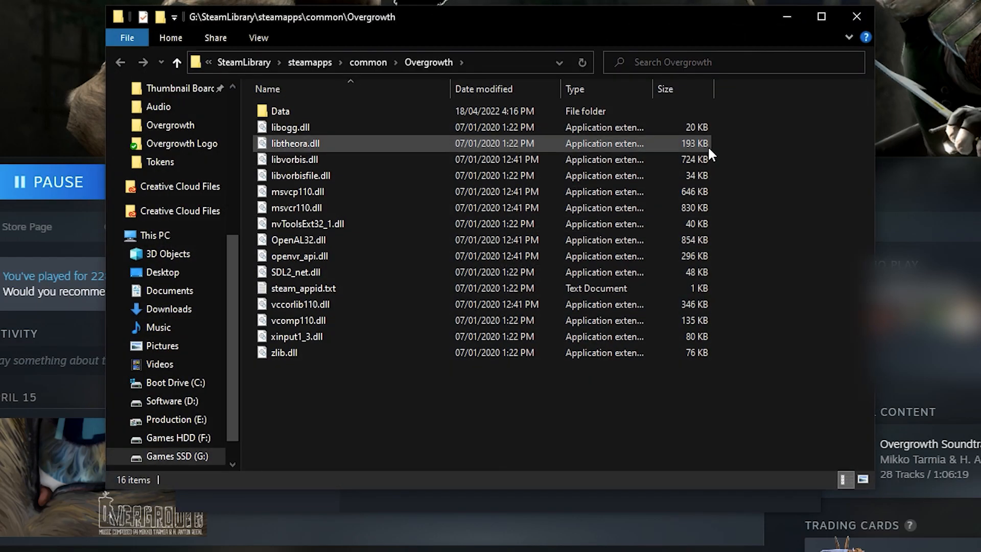
# - Browse Overgrowth's local files to reach G:\SteamLibrary\steamapps\common\Overgrowth
pyautogui.click(375, 62)
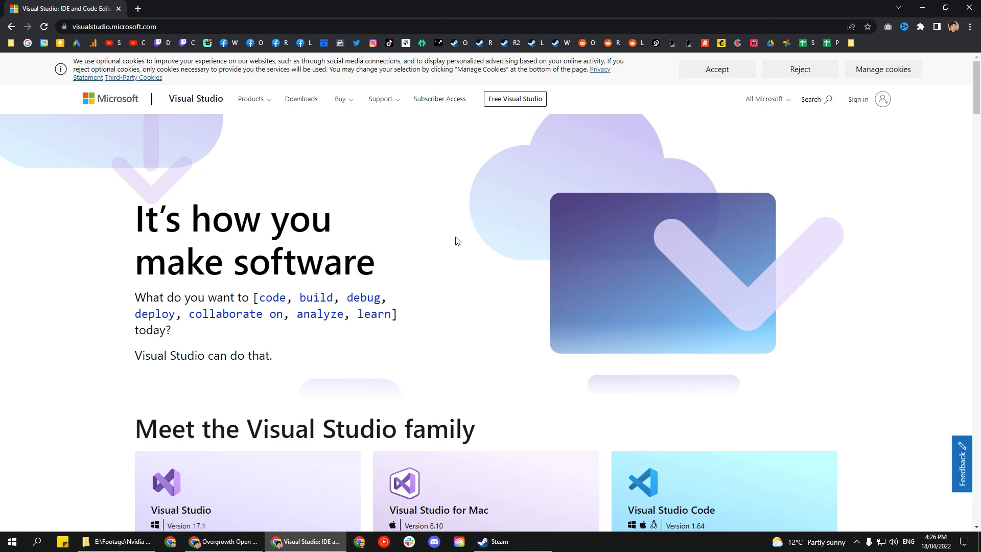
# - Start downloading Visual Studio Community 2022 from the Download Visual Studio dropdown
pyautogui.scroll(-3)
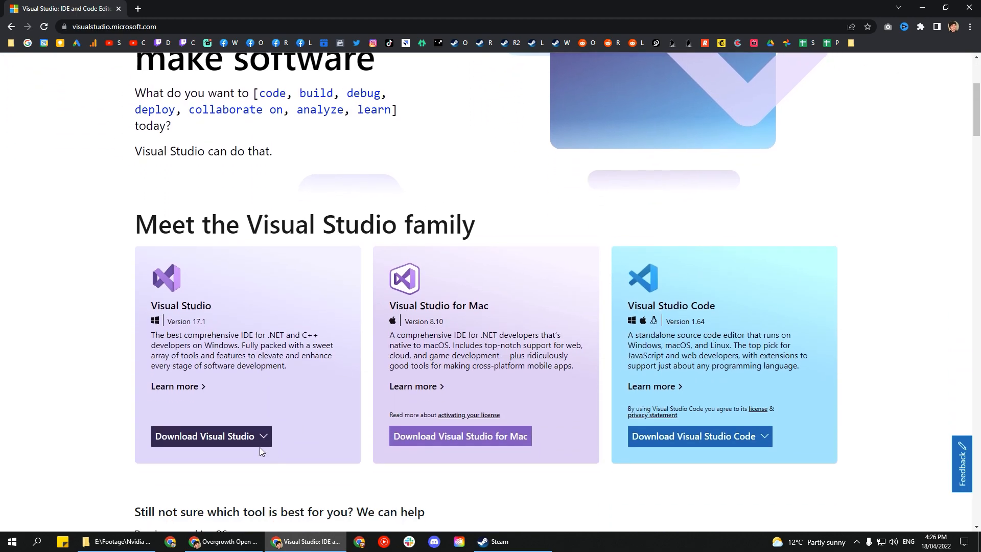
pyautogui.click(208, 437)
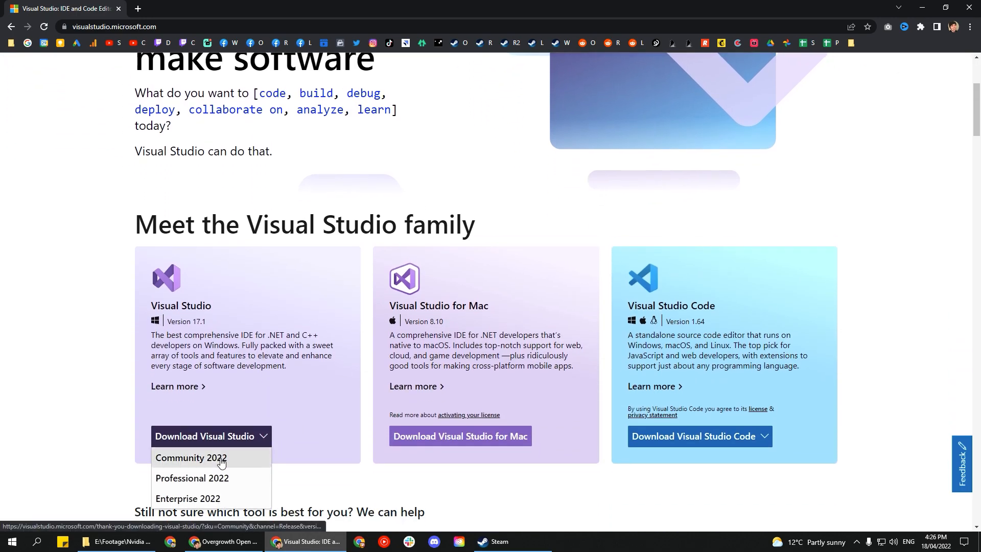
pyautogui.click(190, 458)
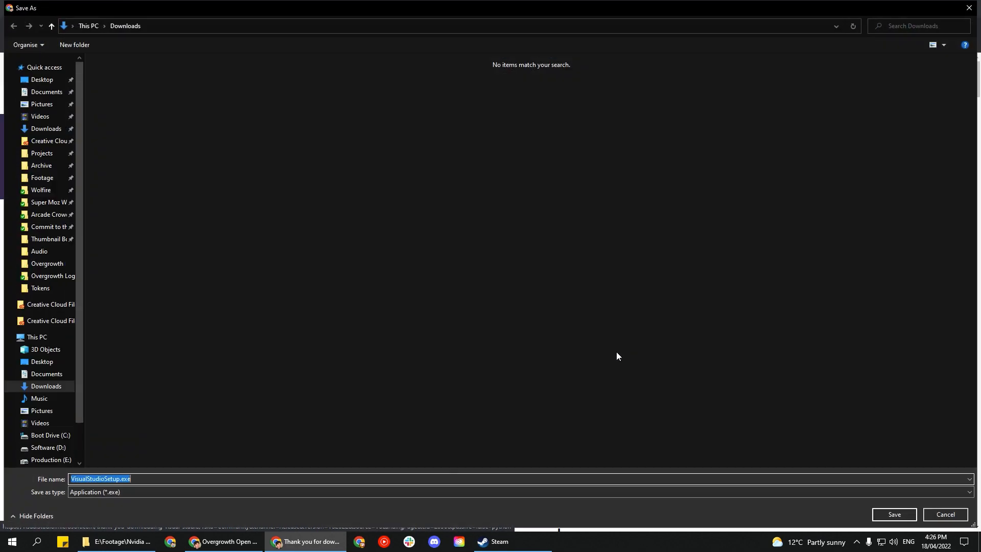
# - Save the installer to Downloads and install Visual Studio with Desktop development with C++
pyautogui.click(894, 514)
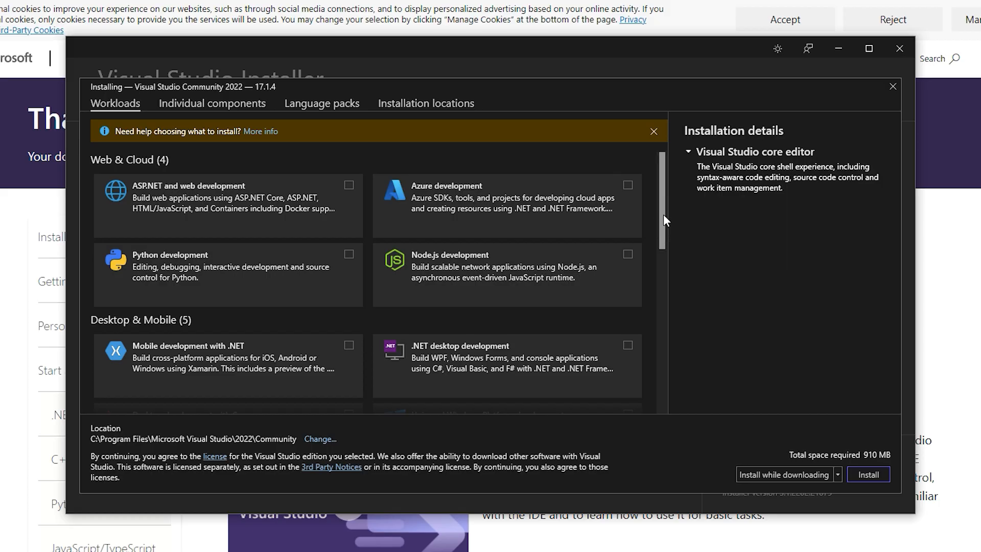
pyautogui.scroll(-3)
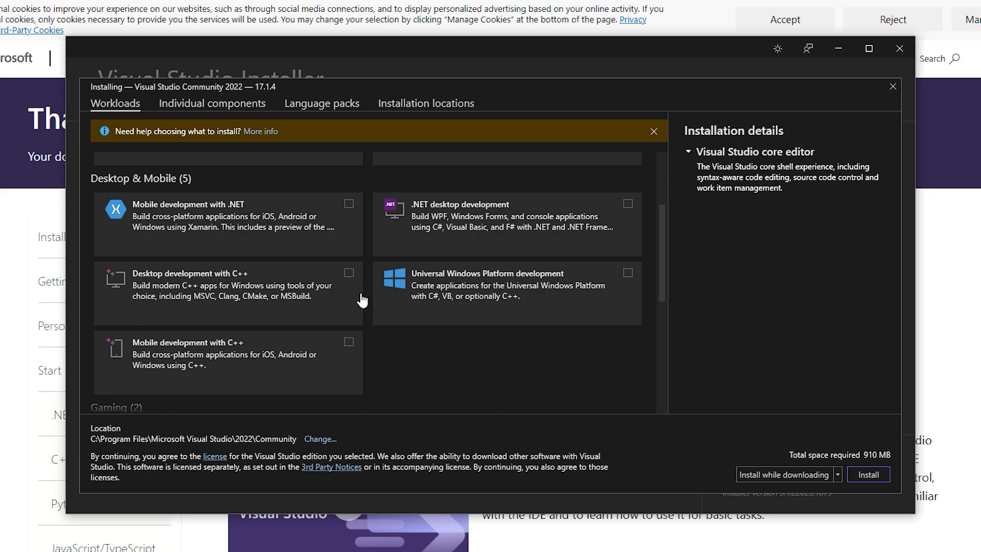
pyautogui.click(349, 273)
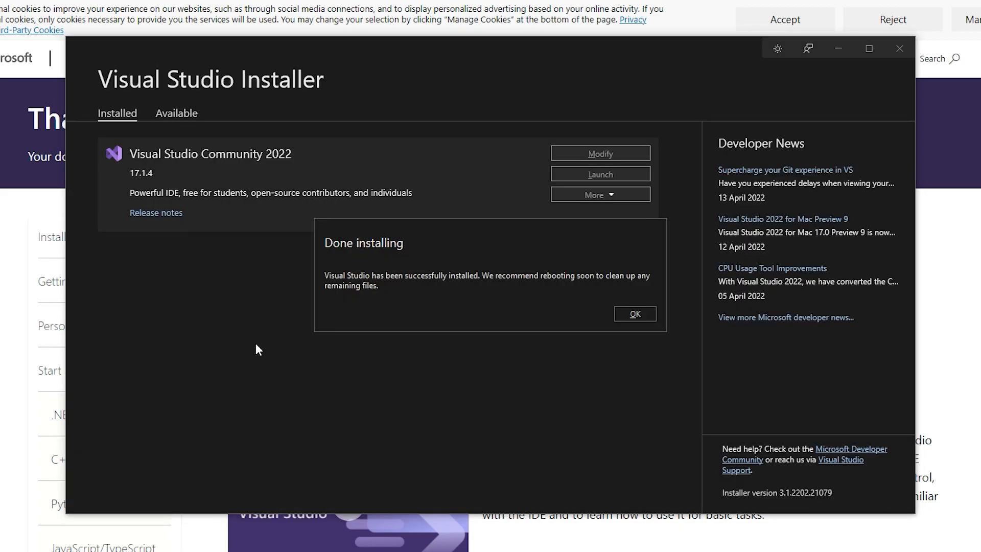
pyautogui.moveTo(484, 374)
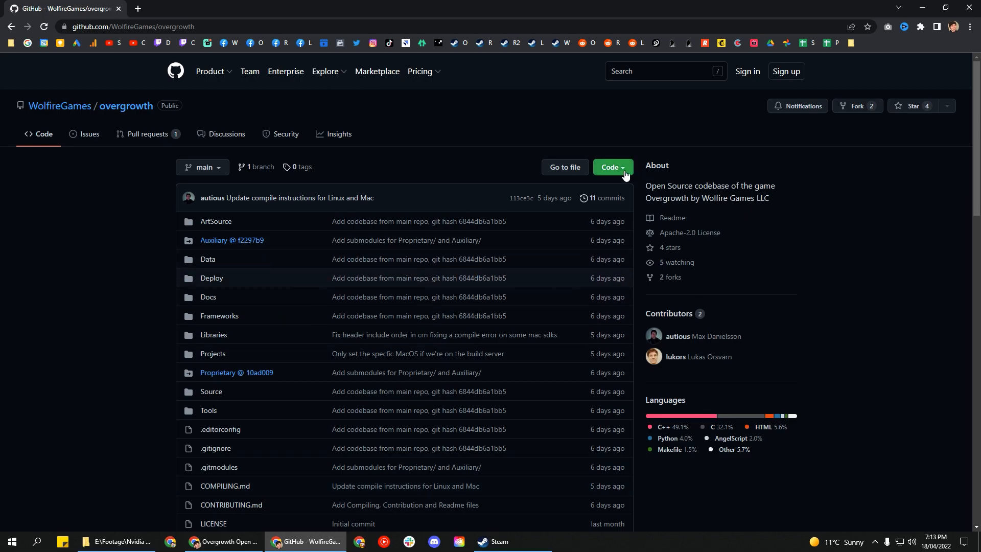
# - Download the Overgrowth GitHub repo ZIP, extract overgrowth-main on the desktop, and launch CMake
pyautogui.click(609, 167)
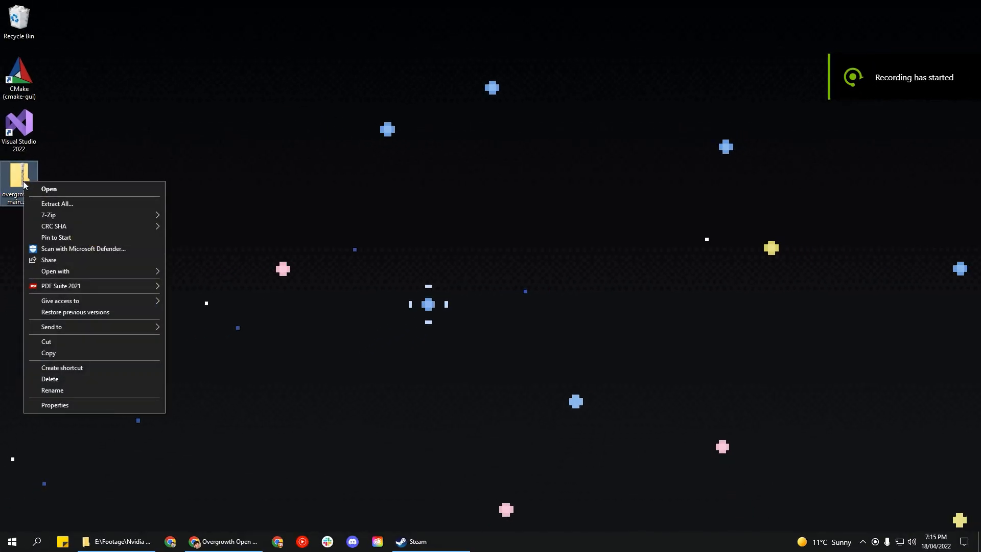
pyautogui.click(57, 203)
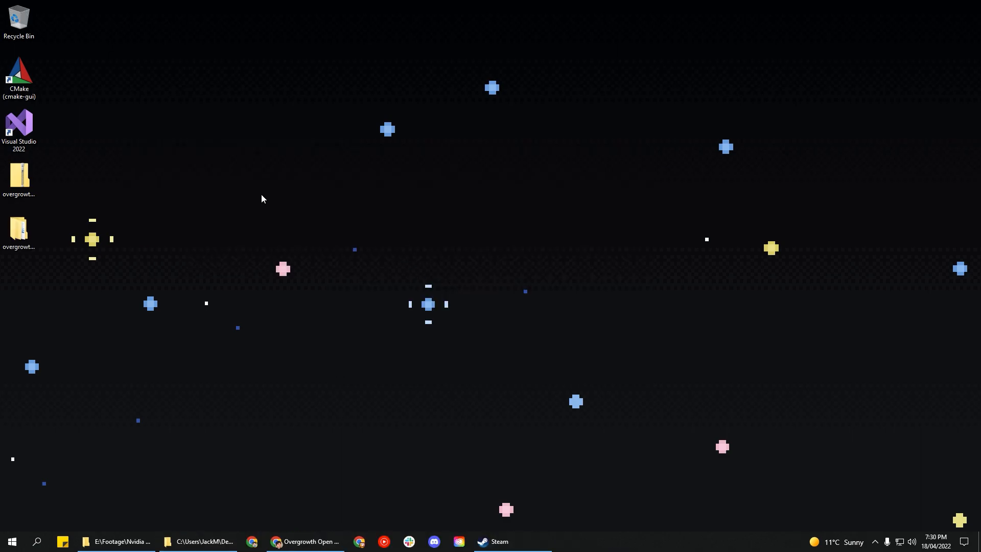
pyautogui.doubleClick(19, 72)
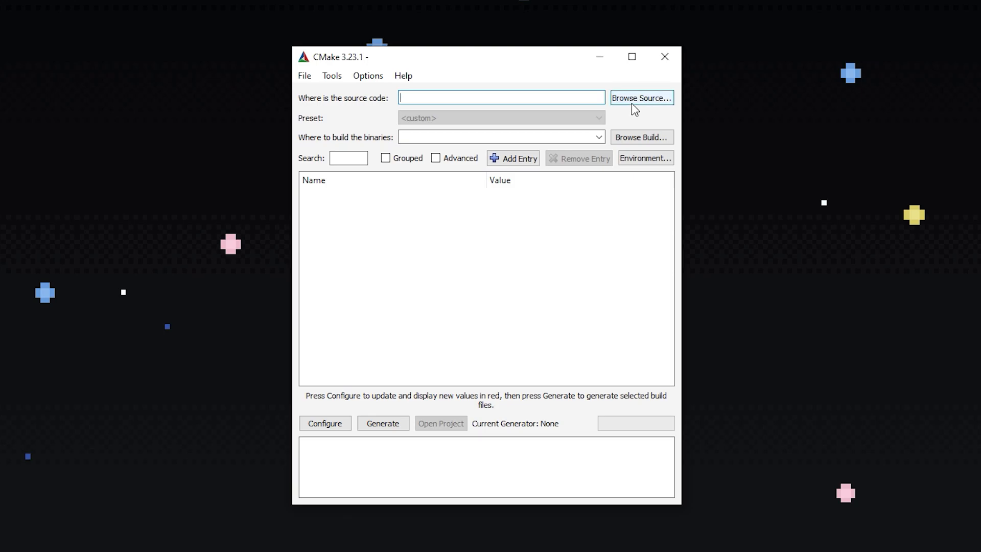
# - Set the CMake source directory to overgrowth-main/overgrowth-main/Projects
pyautogui.click(640, 98)
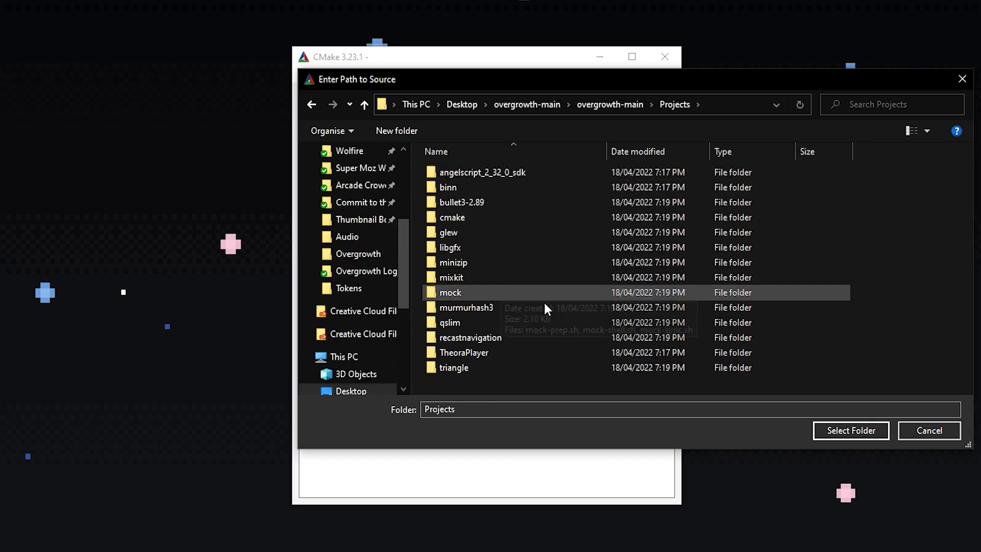
pyautogui.click(849, 430)
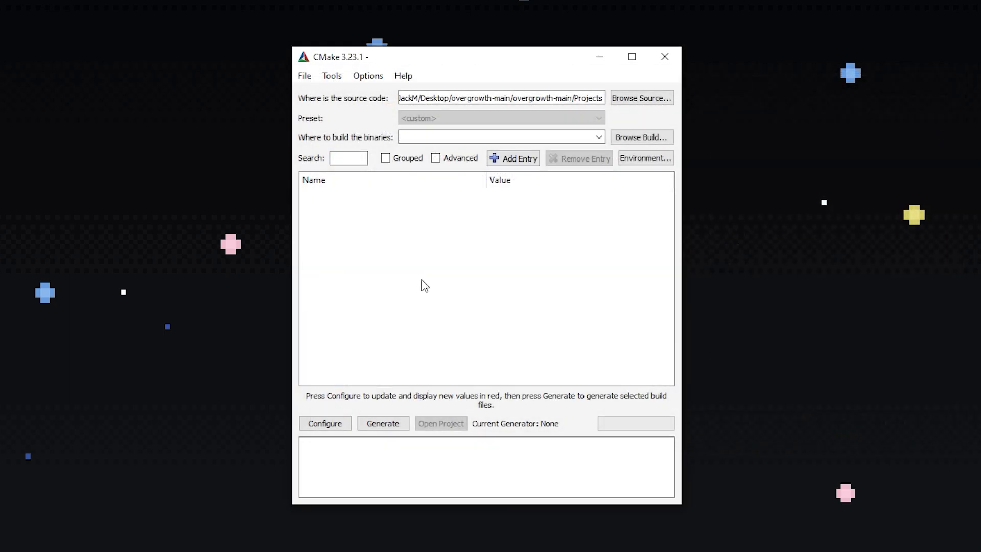
pyautogui.moveTo(733, 260)
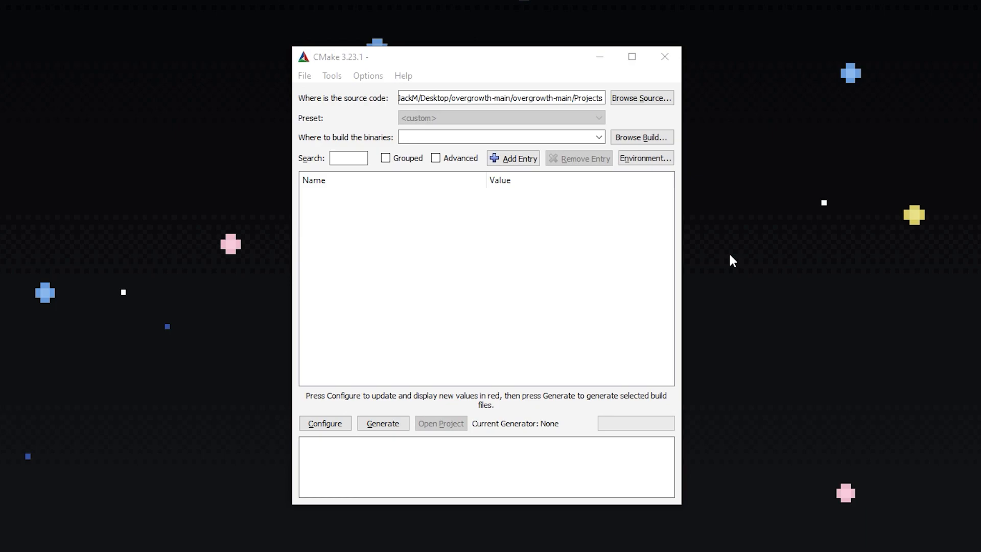
pyautogui.moveTo(716, 238)
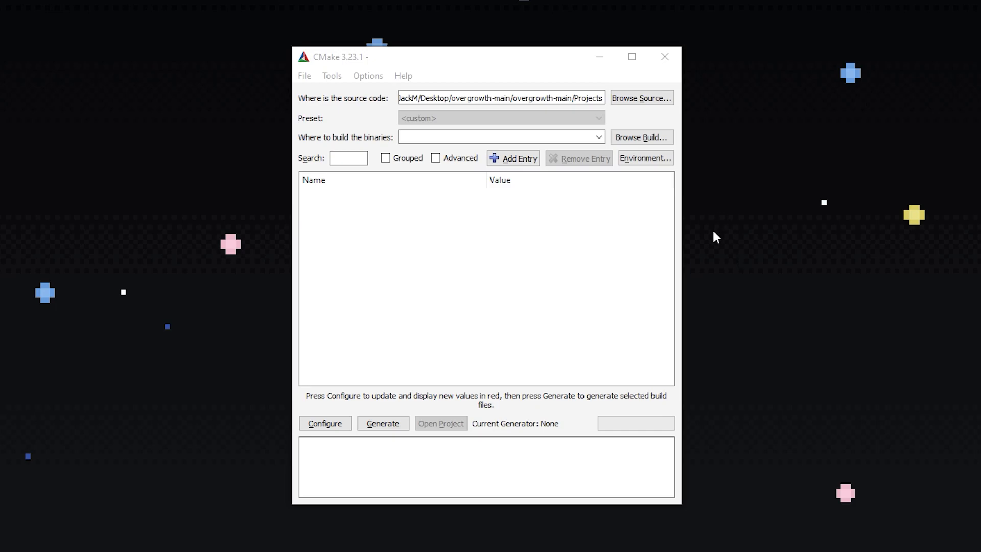
# - Create a Build folder inside overgrowth-main and use it as CMake's build directory
pyautogui.click(639, 137)
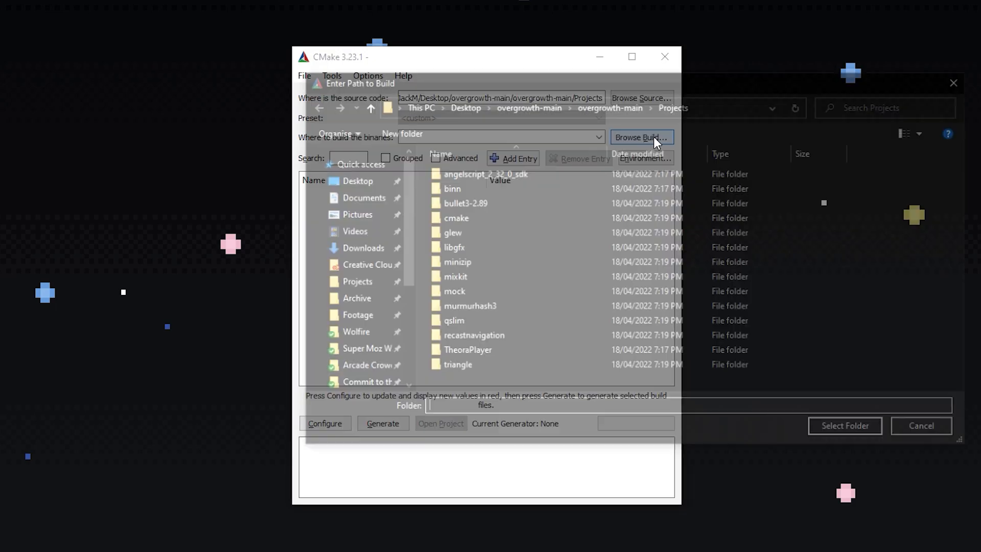
pyautogui.click(640, 137)
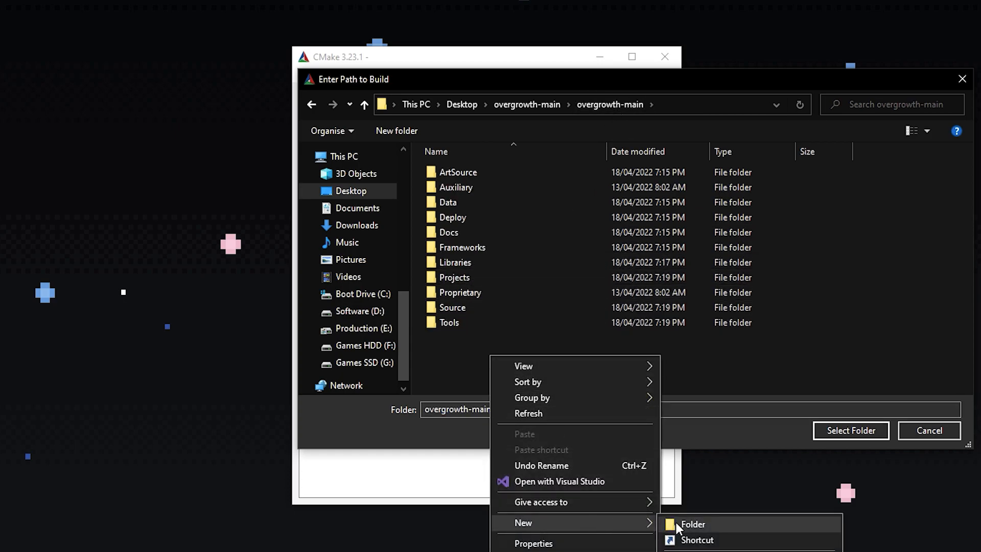
pyautogui.click(692, 523)
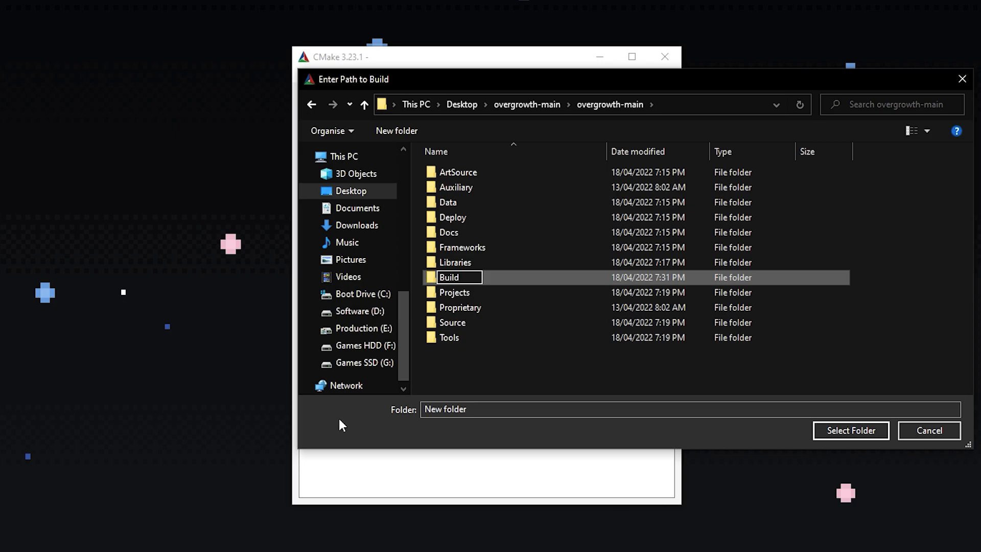
pyautogui.doubleClick(449, 277)
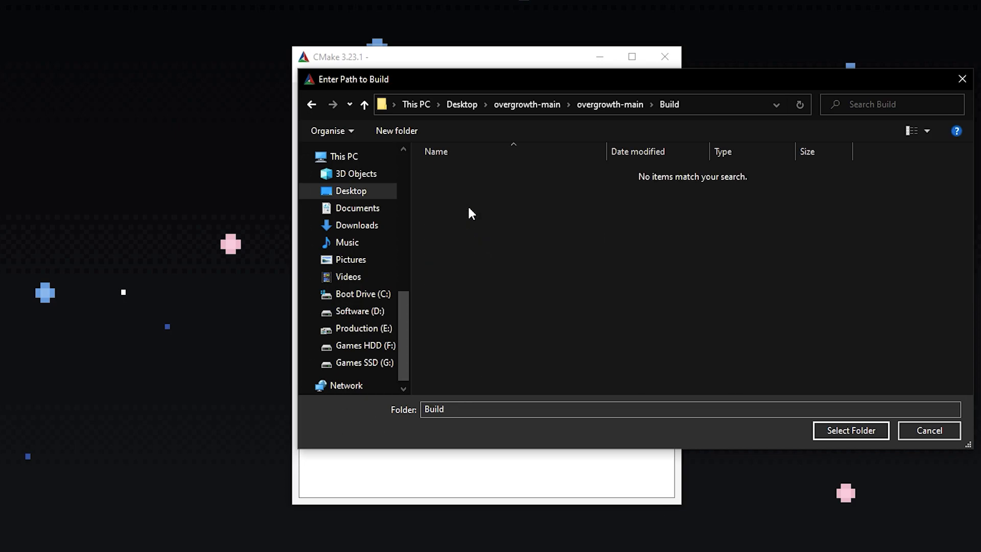
pyautogui.click(850, 430)
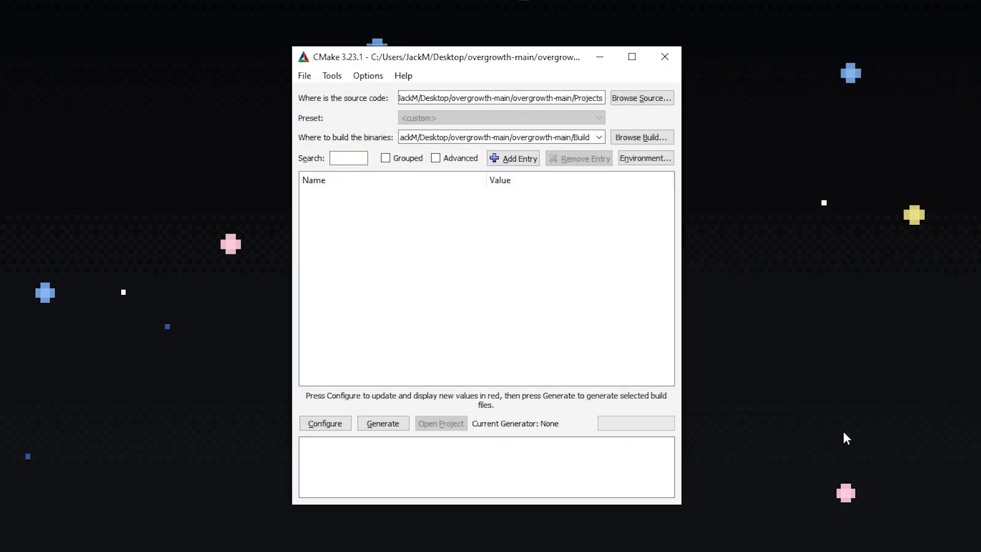
# - Run Configure with the Visual Studio 17 2022 generator and default native compilers
pyautogui.click(325, 423)
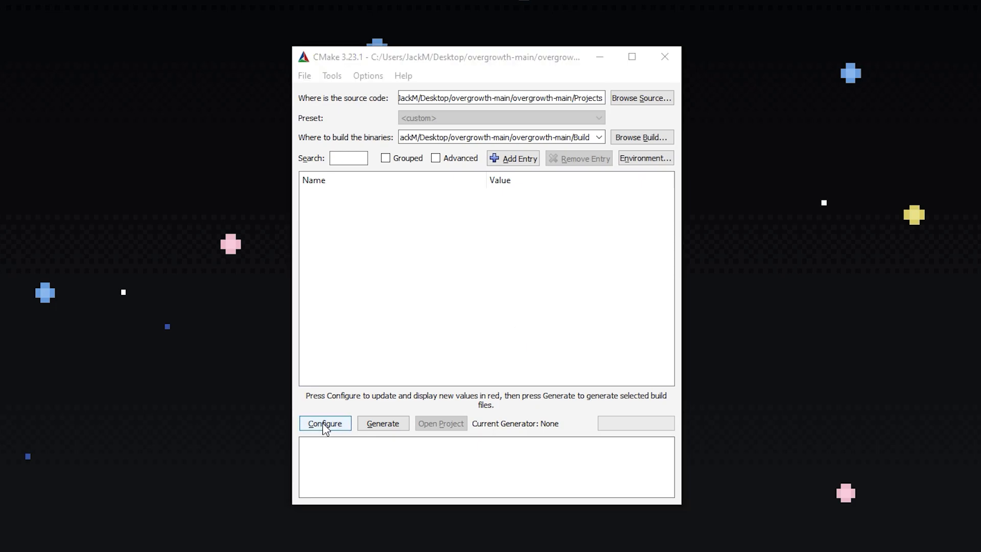
pyautogui.click(324, 423)
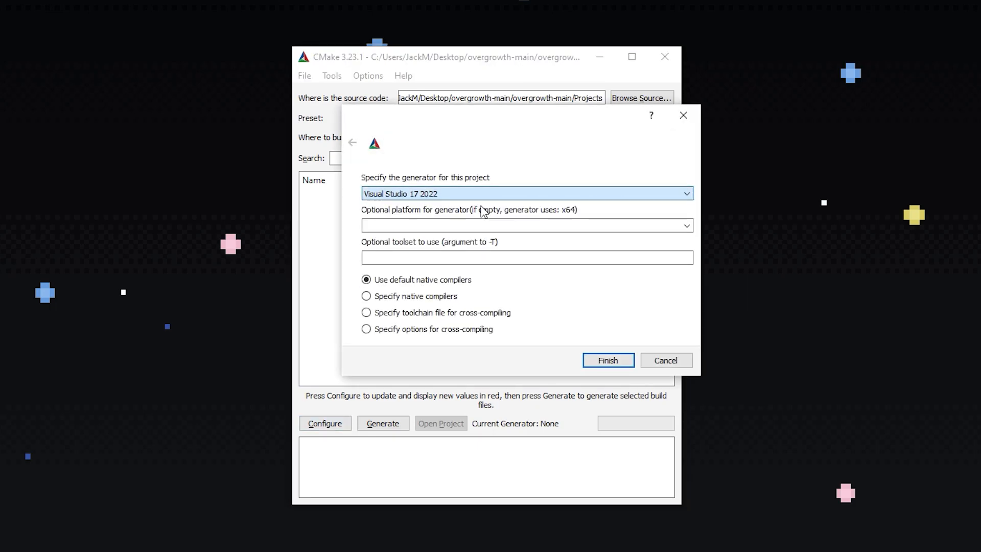
pyautogui.click(606, 359)
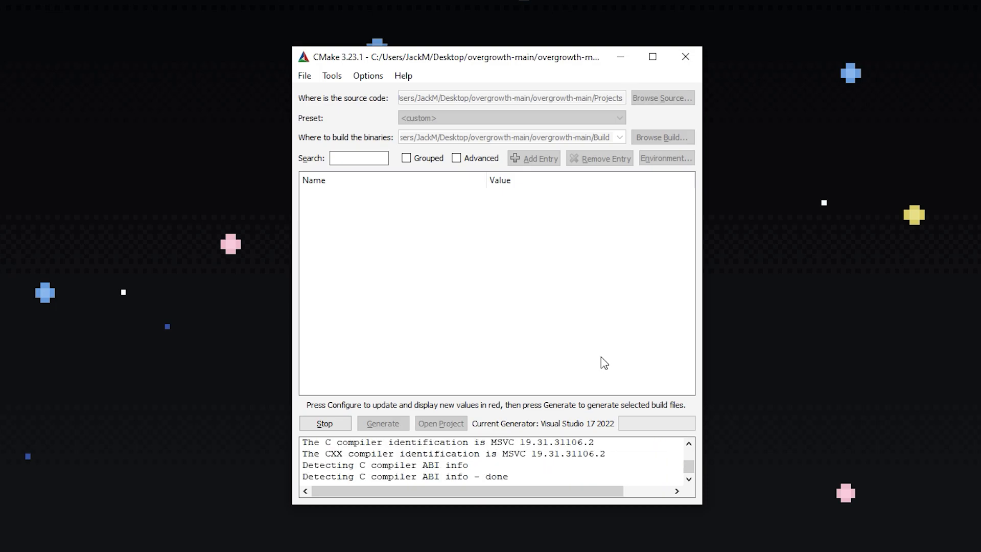
pyautogui.click(325, 423)
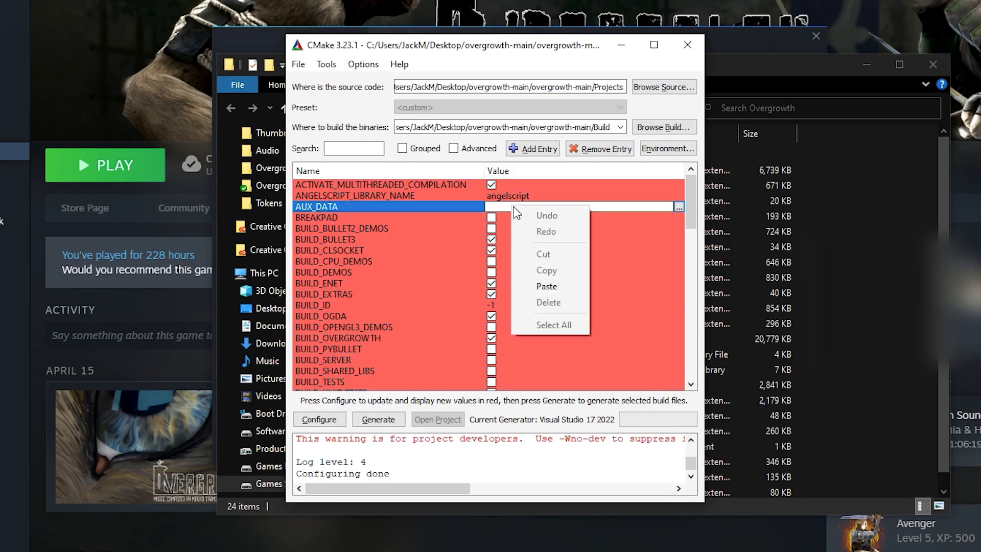
# - Paste the Steam Overgrowth path into AUX_DATA, generate the solution, and open it in Visual Studio
pyautogui.click(546, 286)
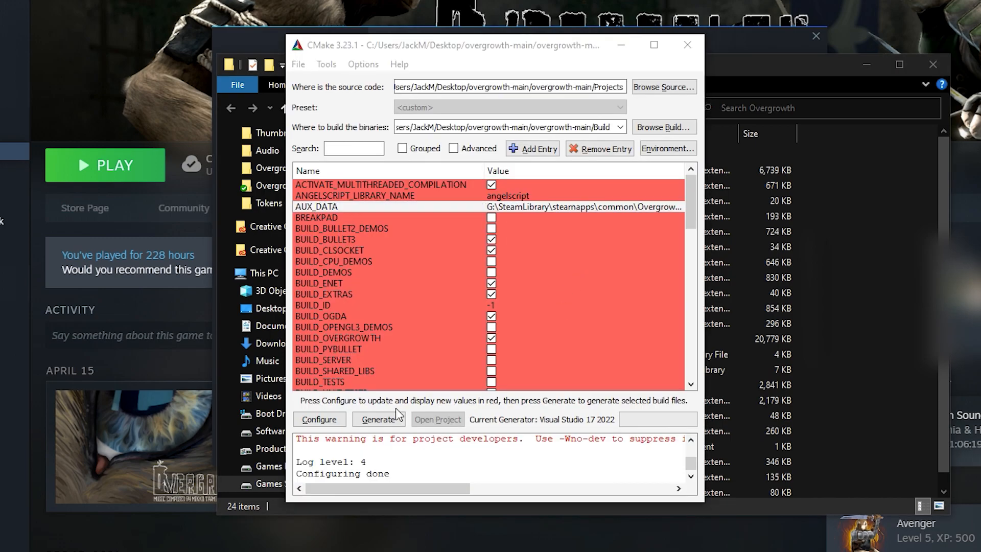
pyautogui.click(378, 419)
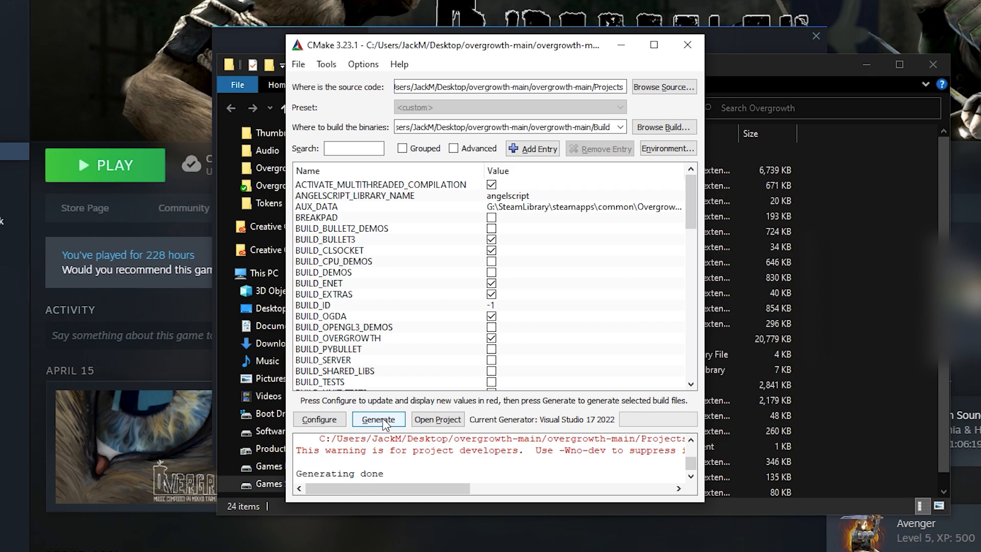
pyautogui.click(436, 419)
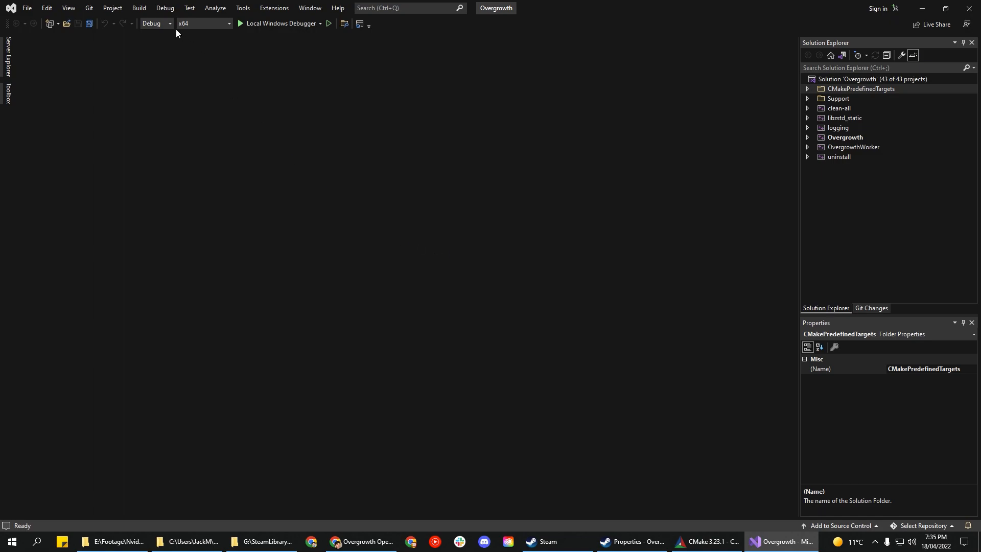
# - Select the Release configuration and start building the Overgrowth solution
pyautogui.click(169, 23)
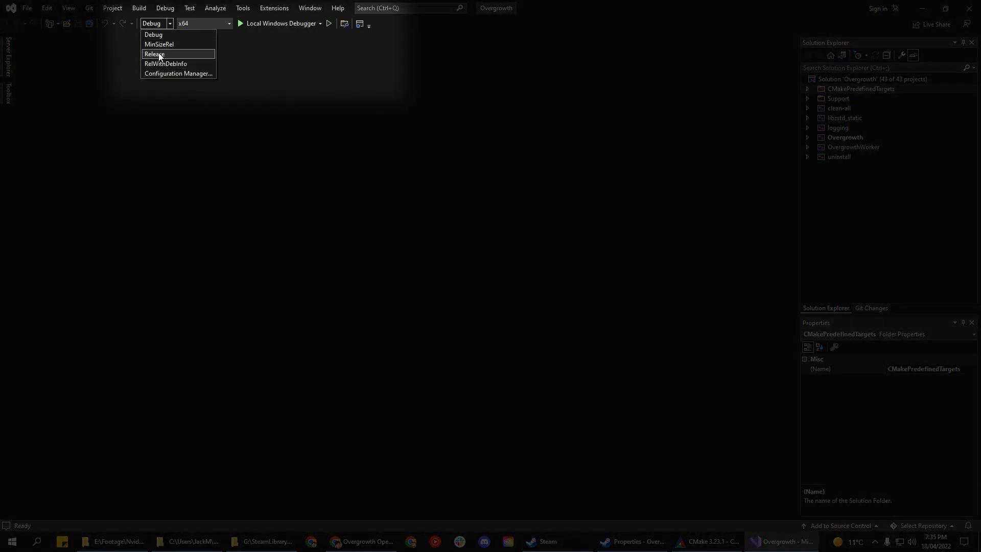
pyautogui.click(154, 54)
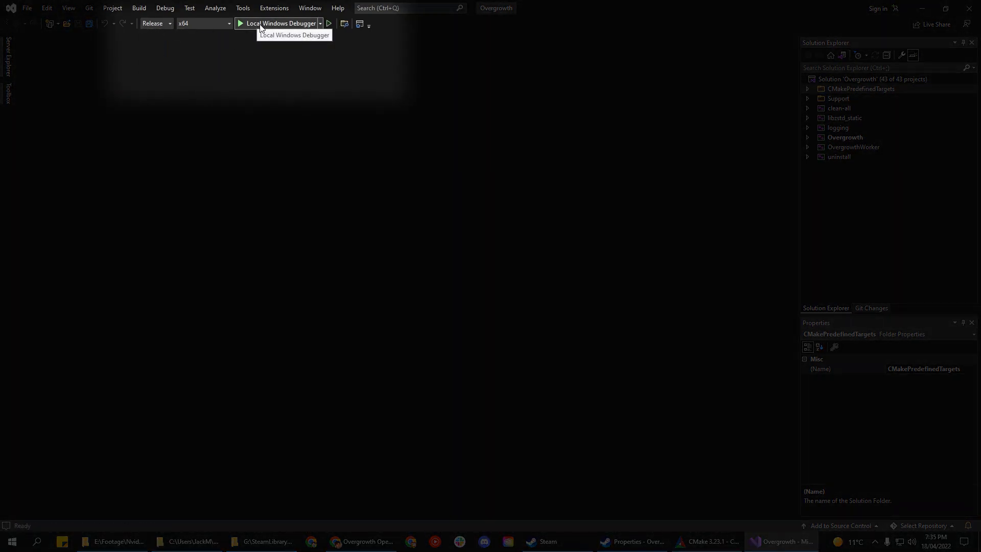
pyautogui.click(239, 23)
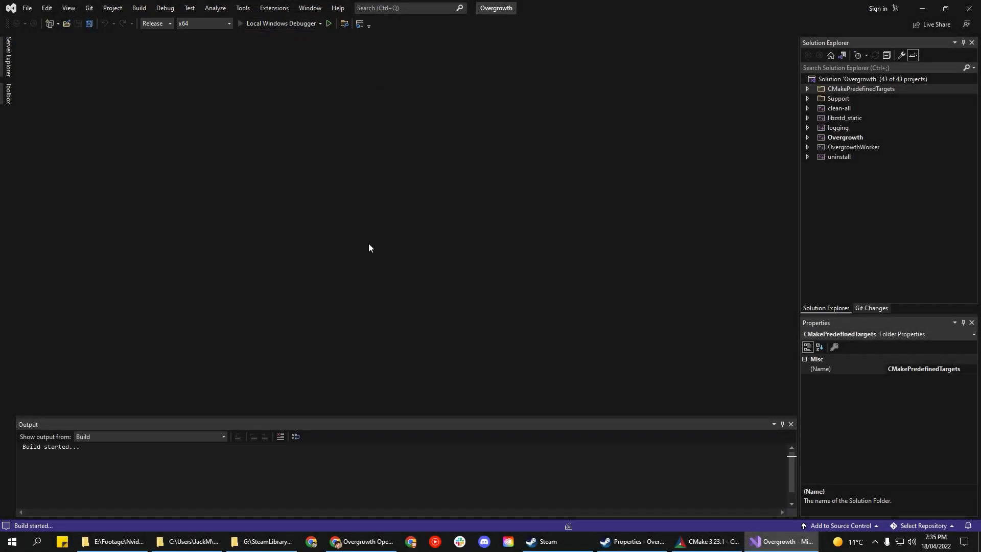